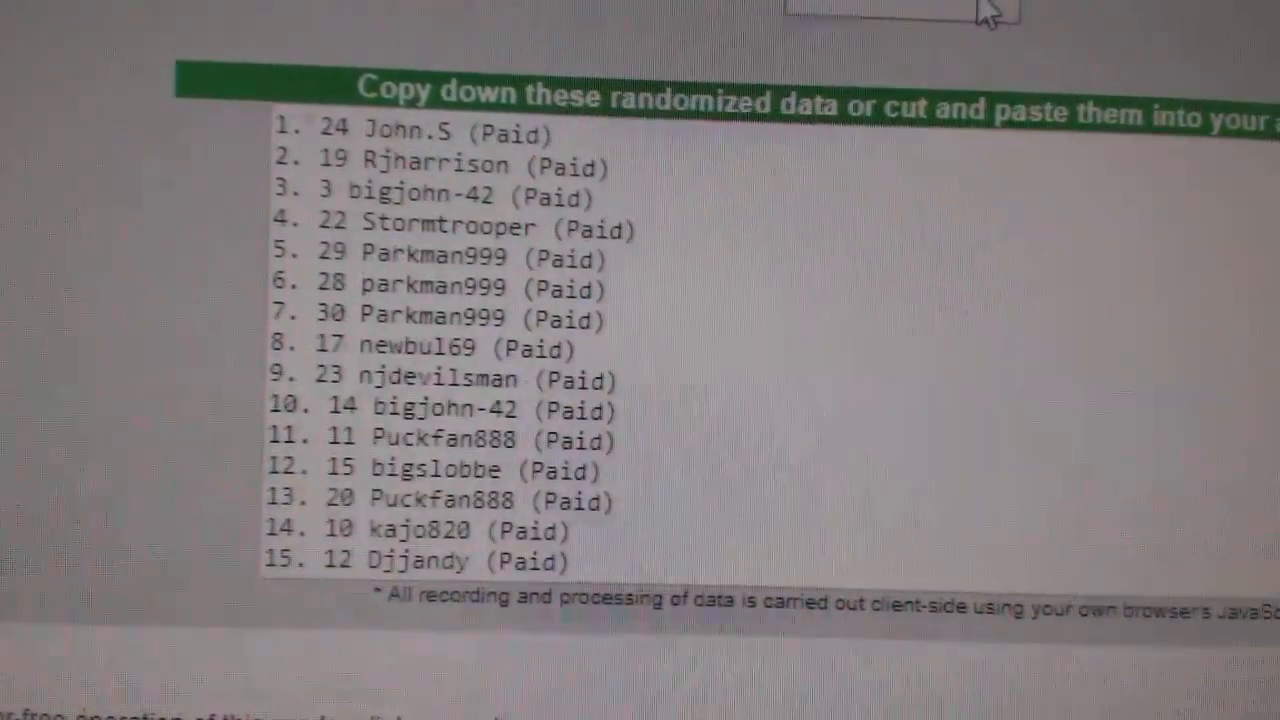
Step: Randomize the paid names again so 30 Parkman999 lands at position one
{"action": "left_click", "coordinate": [875, 10]}
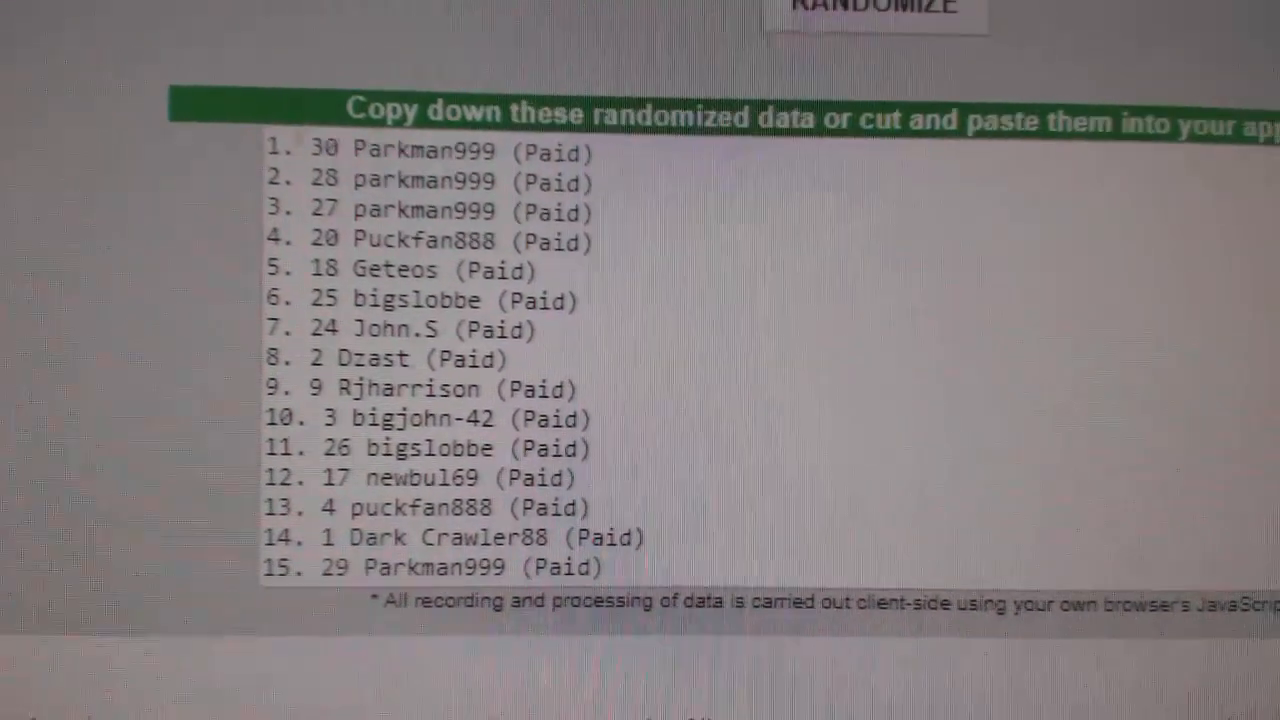